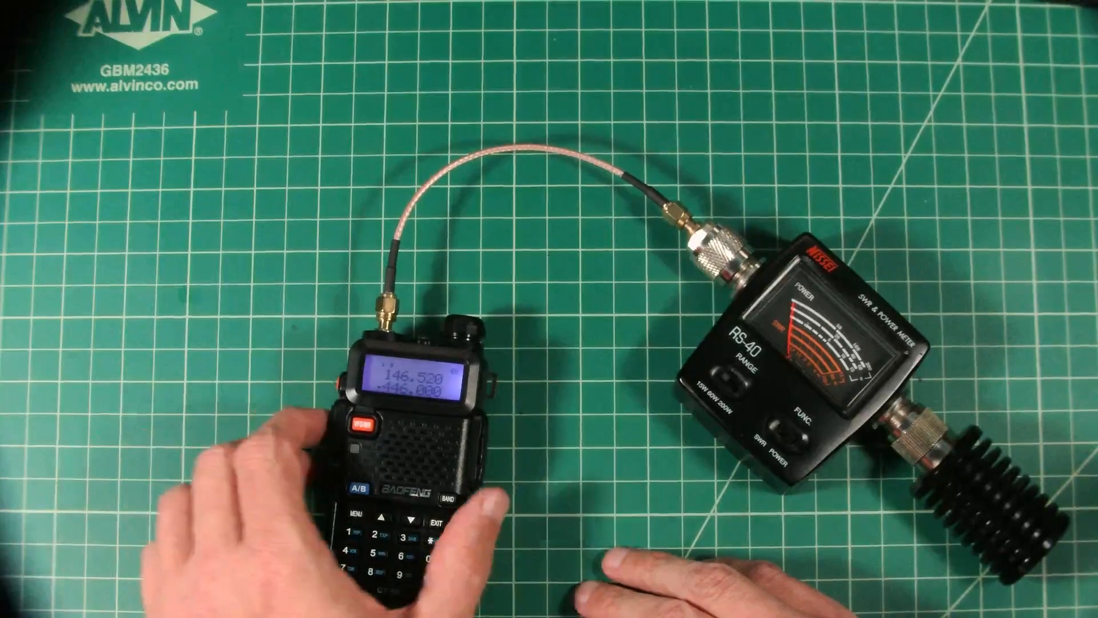
click(364, 425)
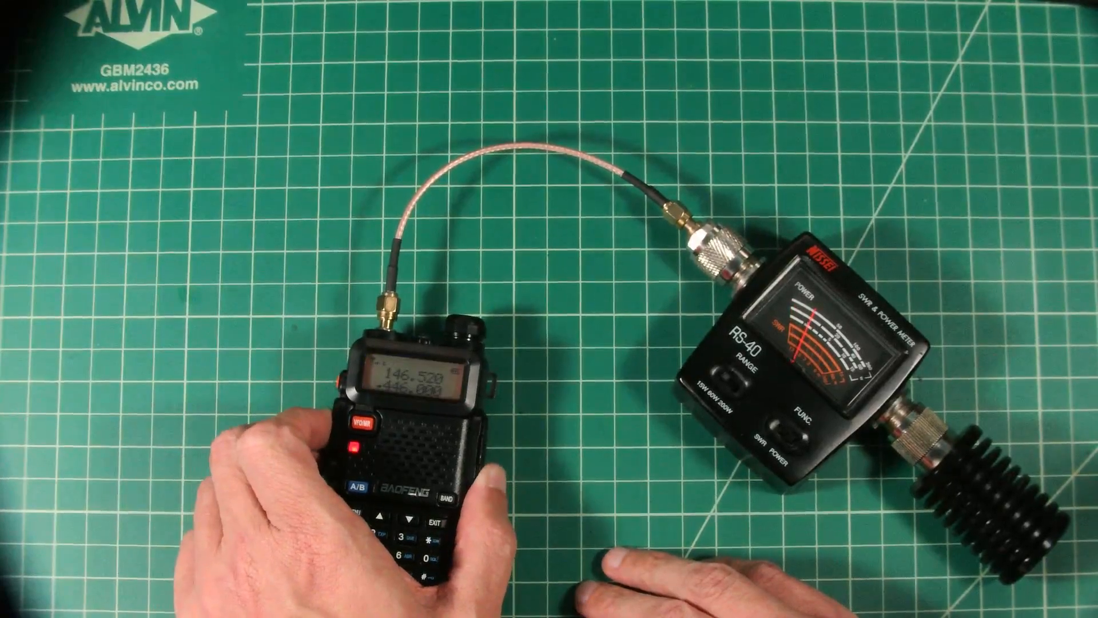